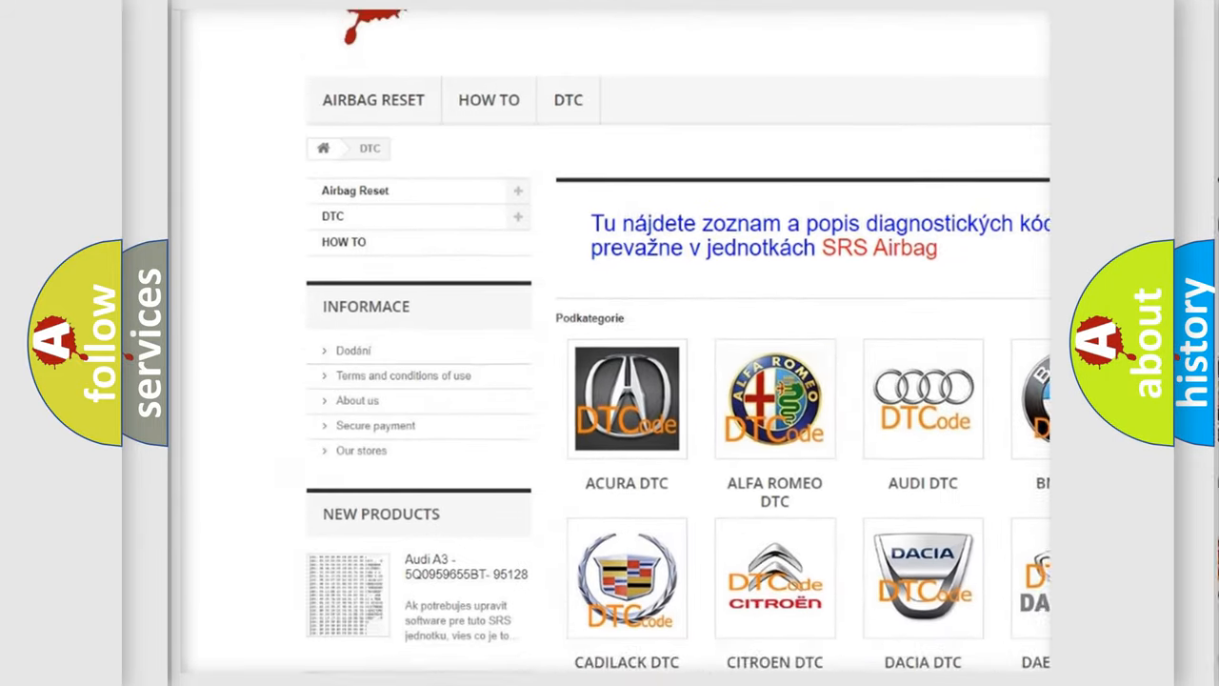
scroll(down, 3)
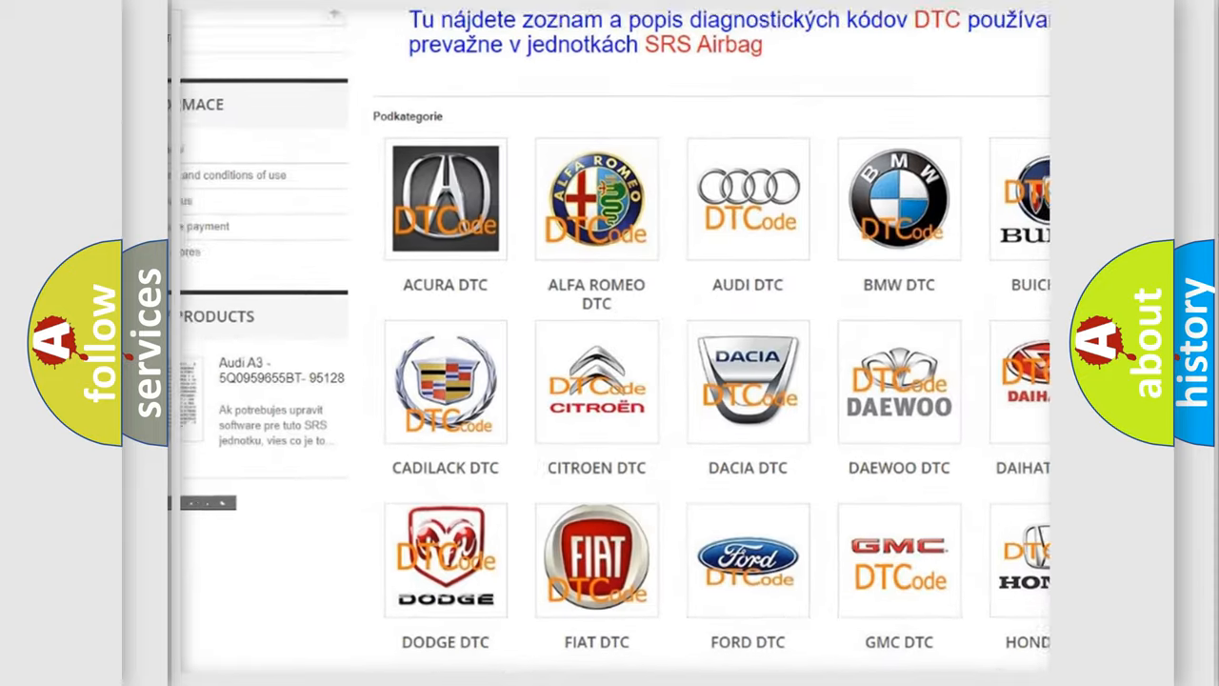
scroll(down, 3)
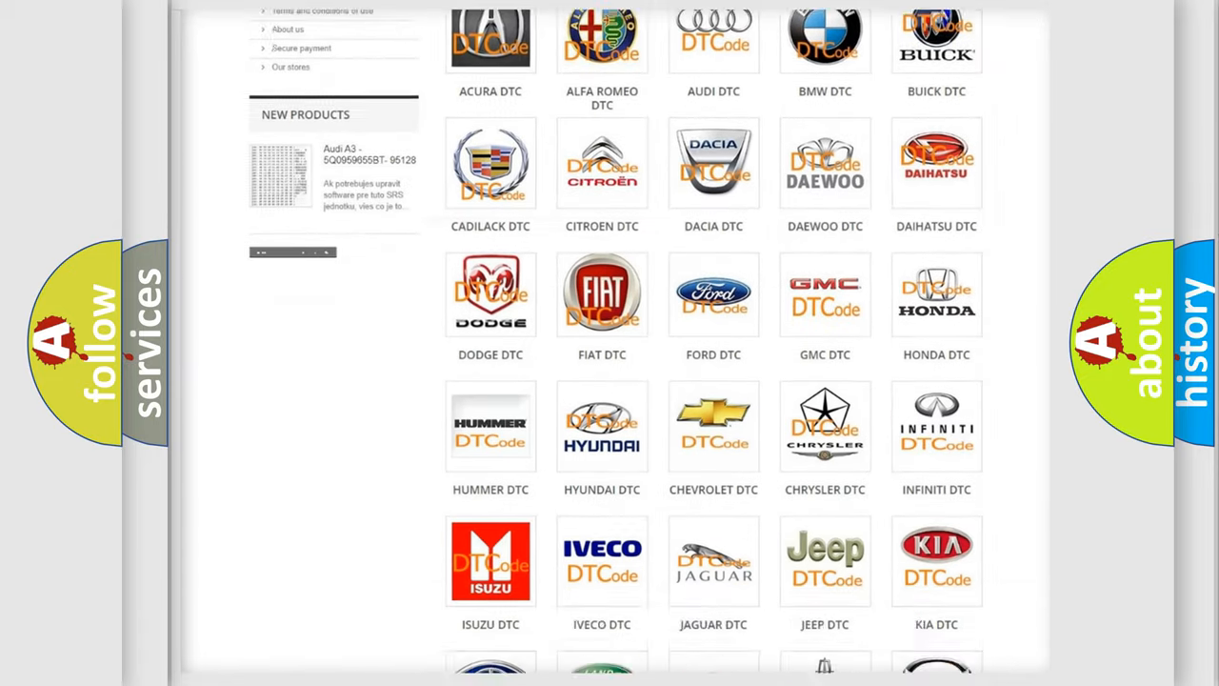
scroll(down, 3)
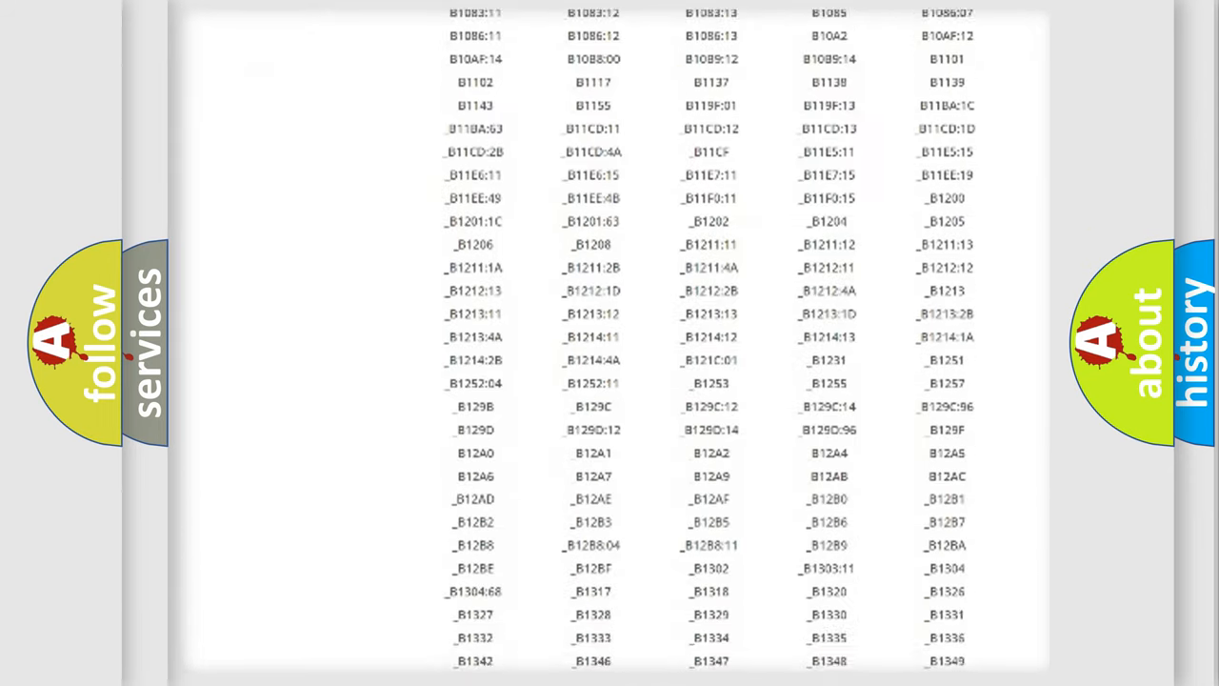
scroll(down, 3)
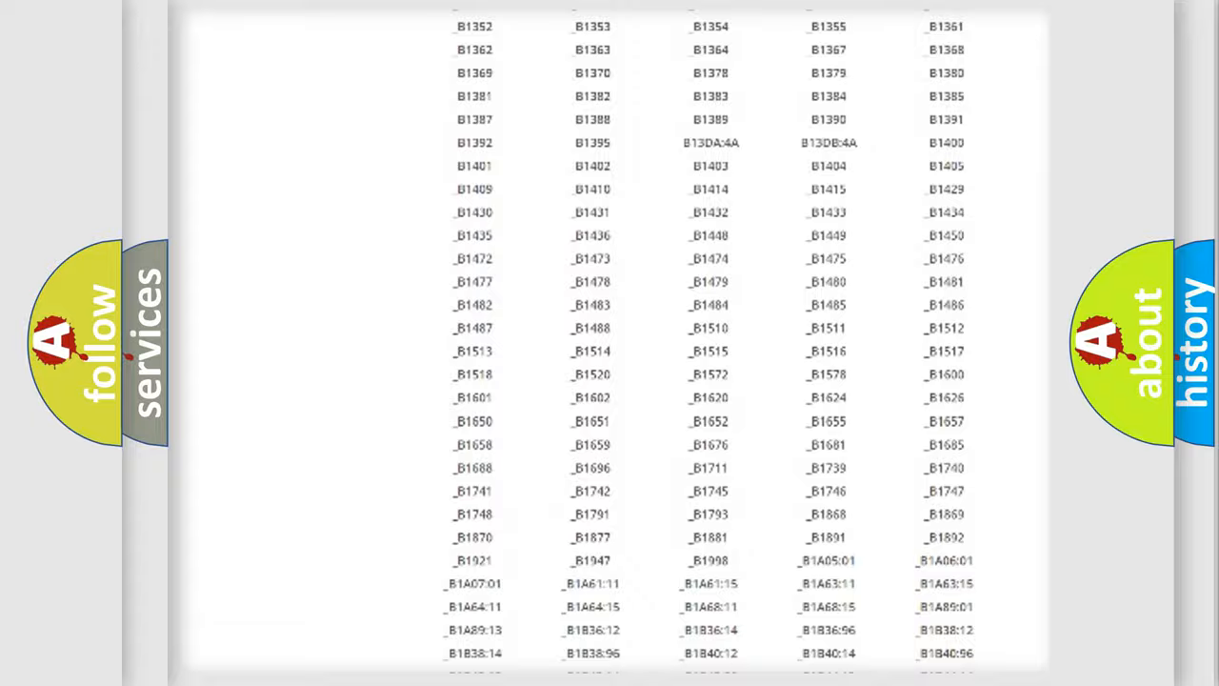